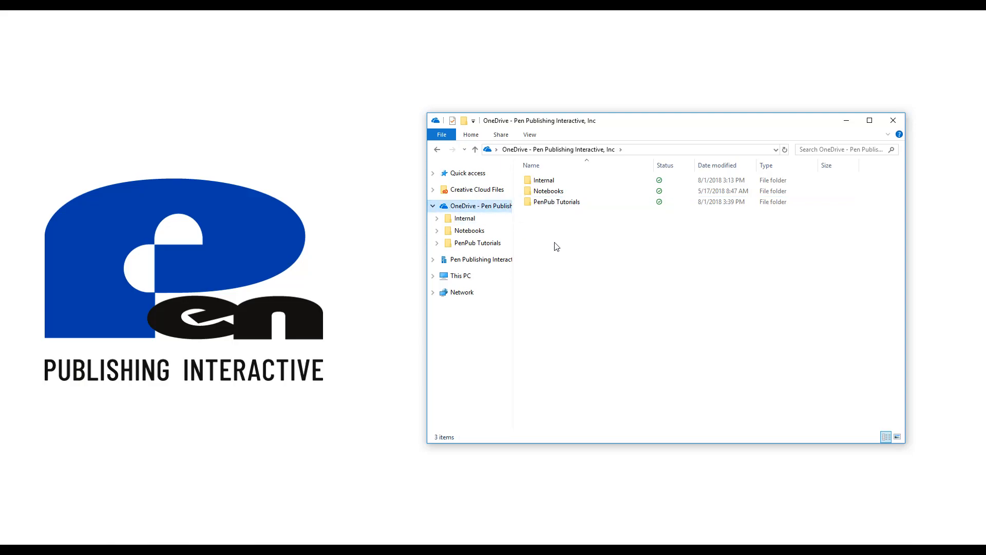
{"action": "mouse_move", "coordinate": [550, 247]}
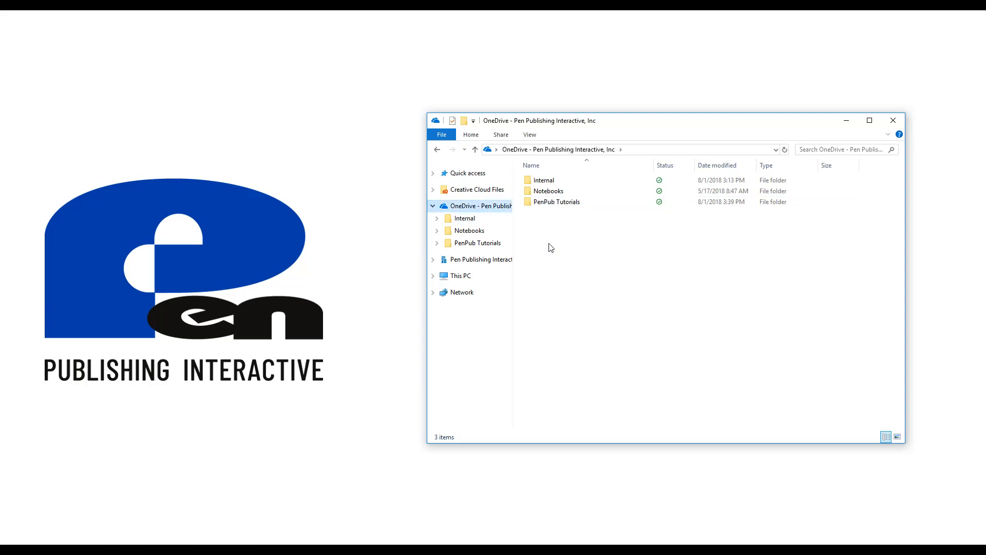
{"action": "mouse_move", "coordinate": [510, 242]}
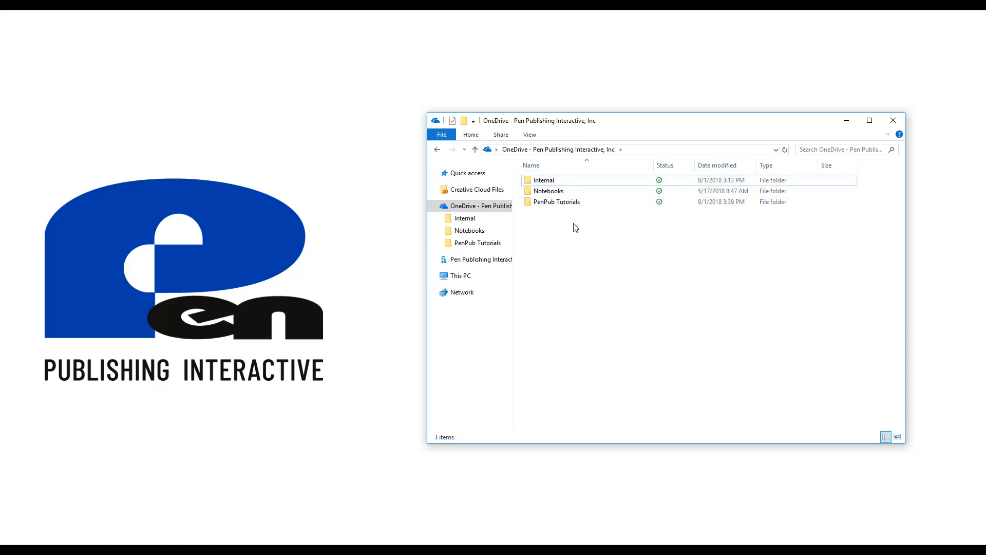
{"action": "mouse_move", "coordinate": [600, 236]}
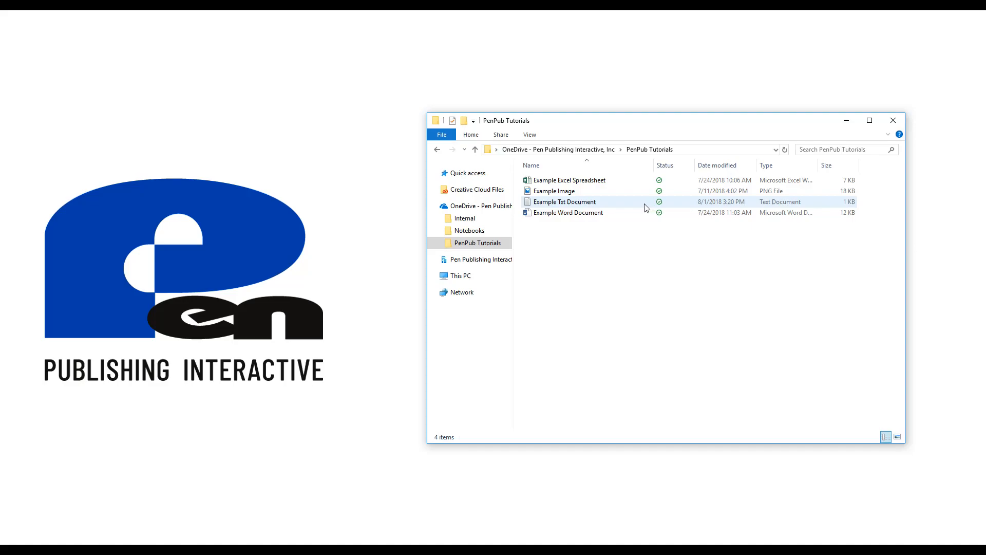
{"action": "mouse_move", "coordinate": [628, 206]}
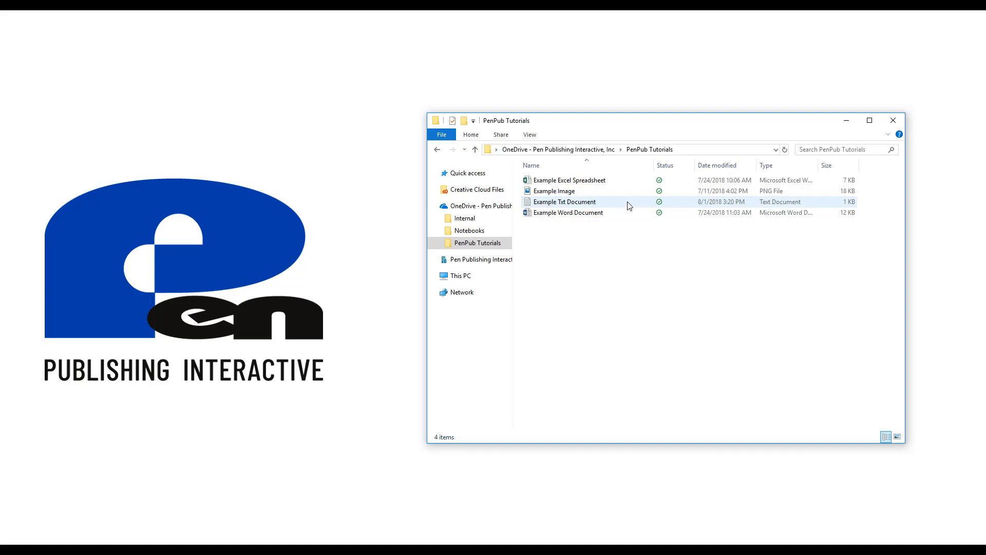
Step: Check Example Txt Document, then free up space on PenPub Tutorials and open the folder
{"action": "left_click", "coordinate": [564, 201]}
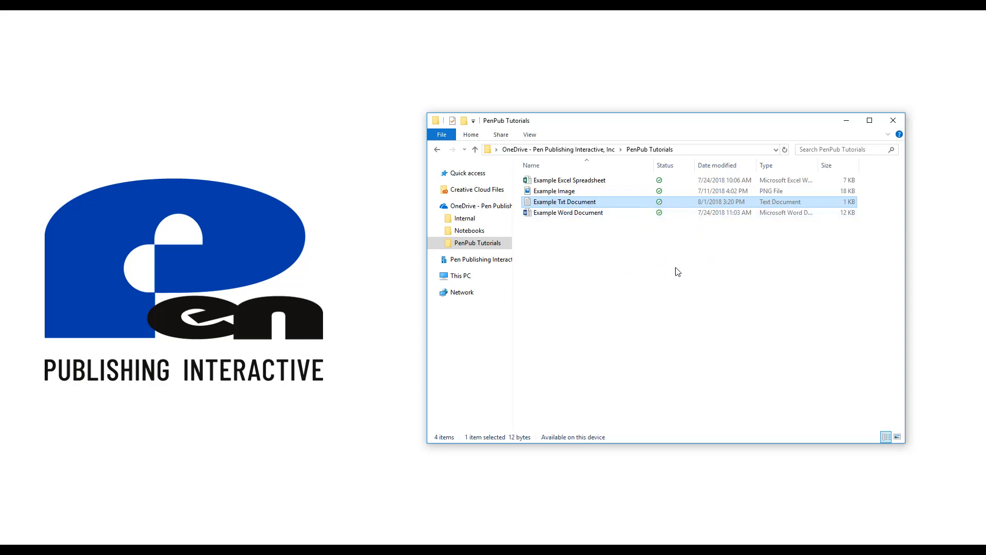
{"action": "left_click", "coordinate": [665, 291]}
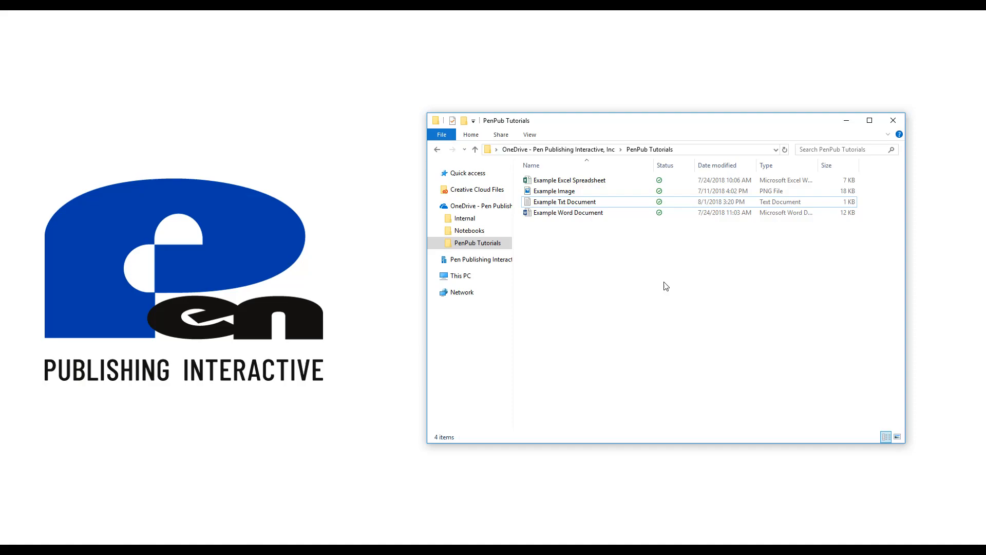
{"action": "mouse_move", "coordinate": [665, 269]}
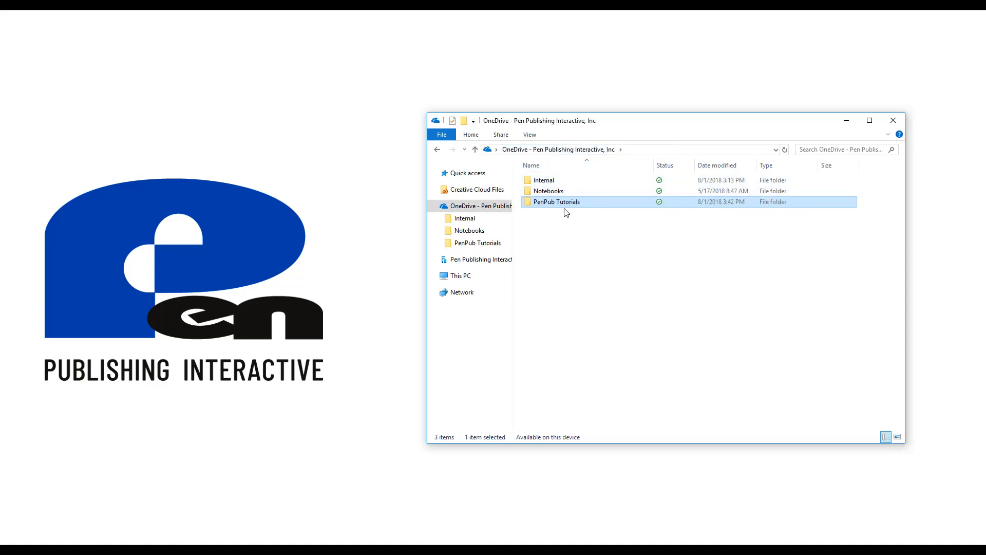
{"action": "right_click", "coordinate": [555, 202]}
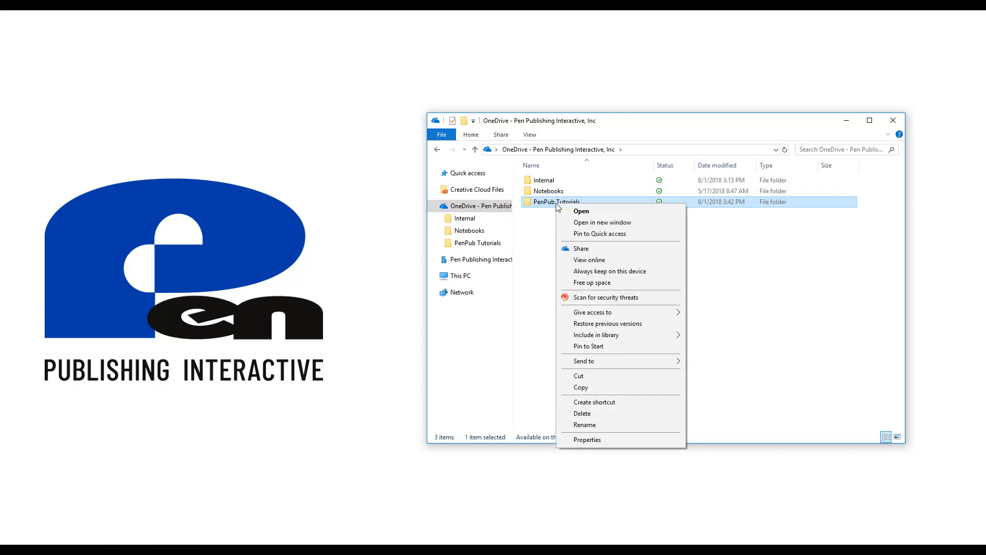
{"action": "mouse_move", "coordinate": [619, 286]}
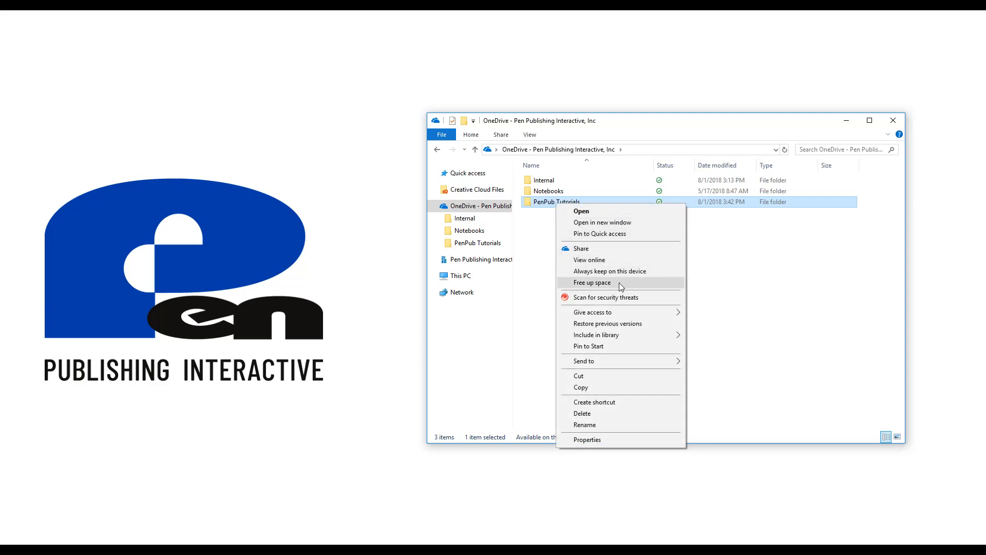
{"action": "left_click", "coordinate": [591, 282]}
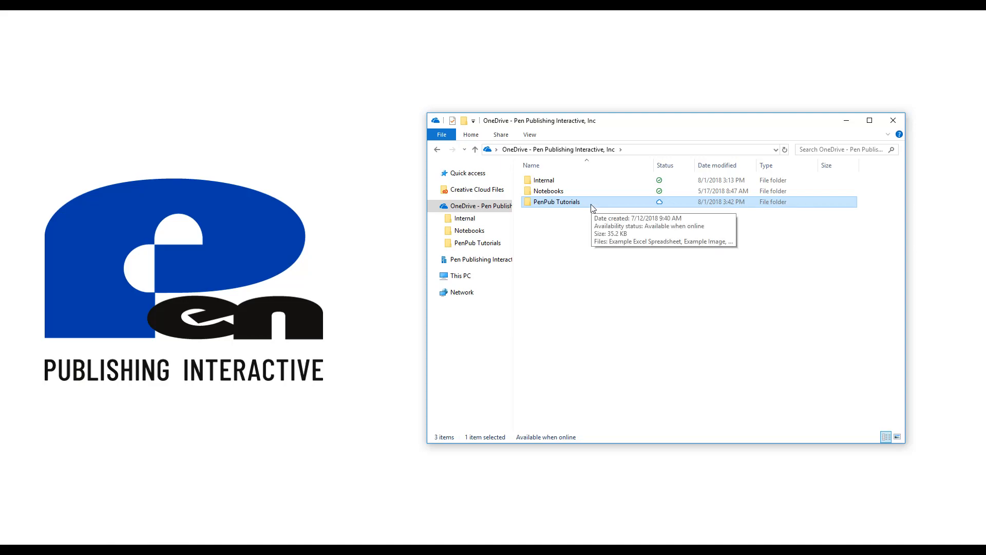
{"action": "double_click", "coordinate": [556, 201]}
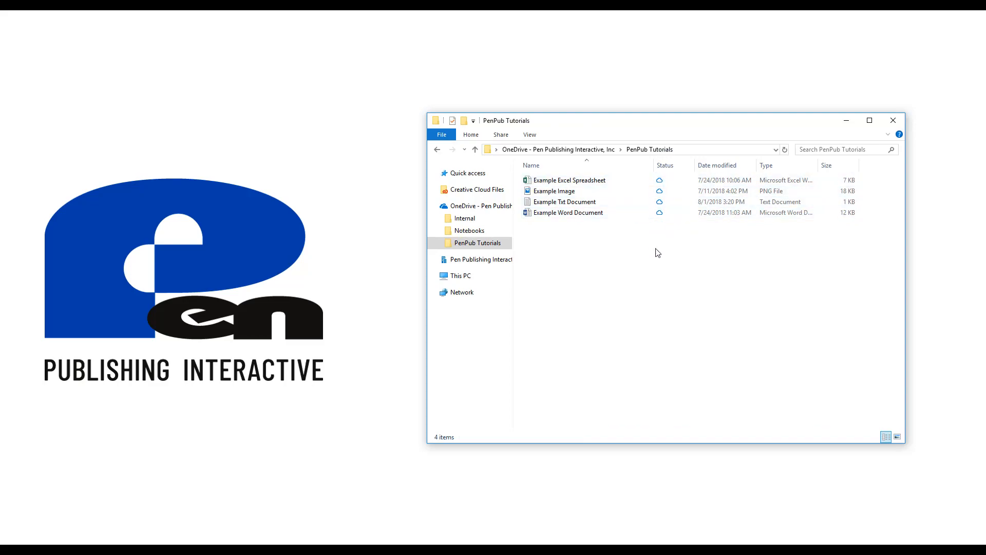
{"action": "mouse_move", "coordinate": [654, 247]}
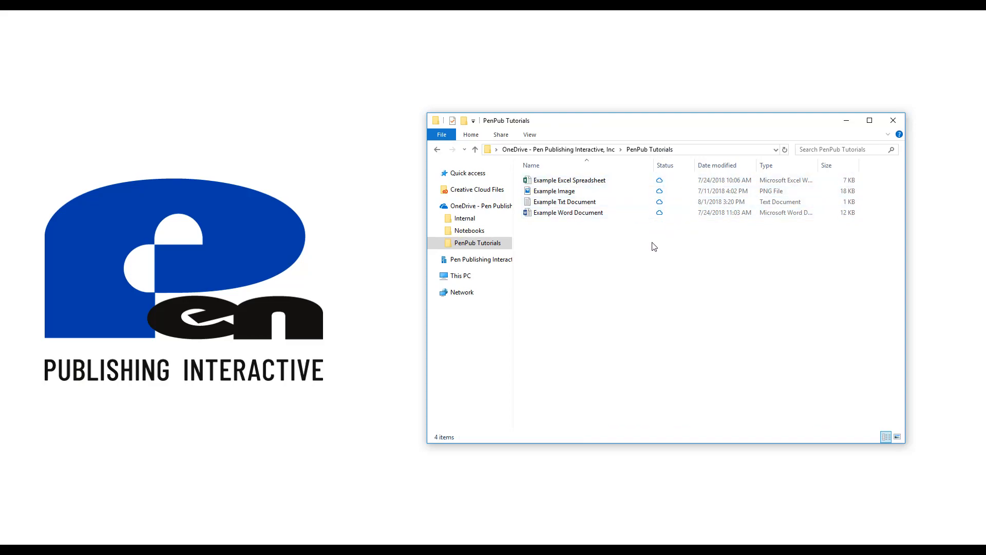
{"action": "mouse_move", "coordinate": [639, 243]}
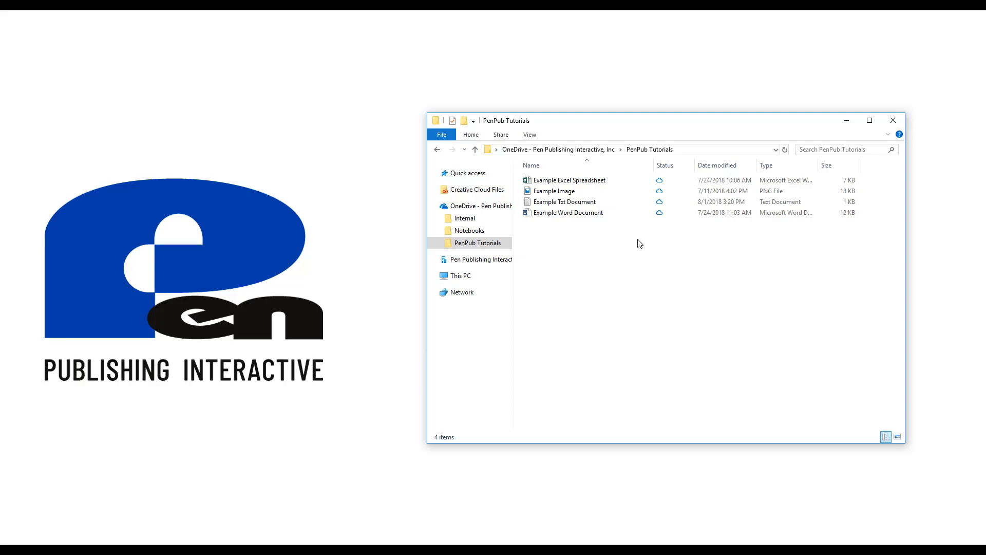
Step: Re-download Example Txt Document and set Example Word Document to always keep on this device
{"action": "left_click", "coordinate": [564, 201]}
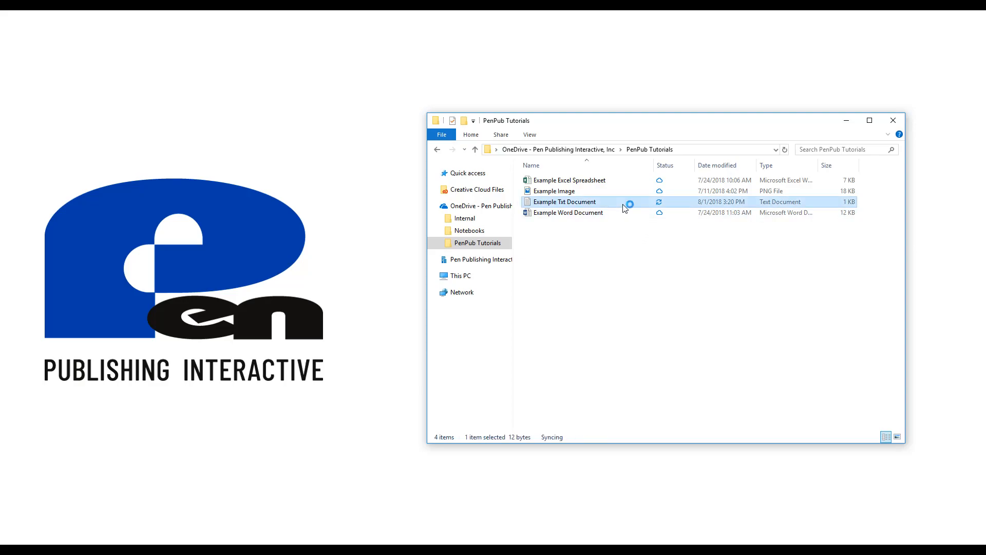
{"action": "double_click", "coordinate": [564, 201]}
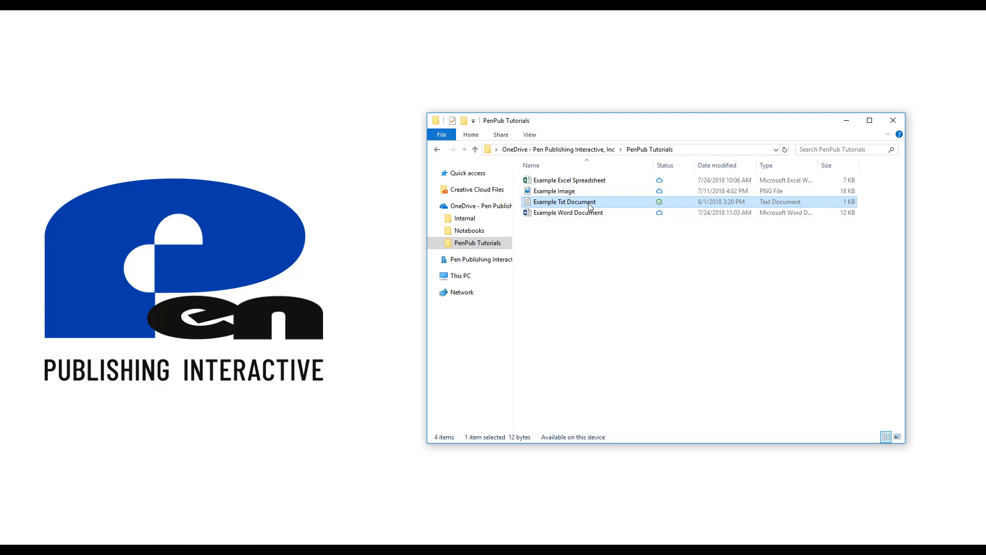
{"action": "left_click", "coordinate": [557, 149]}
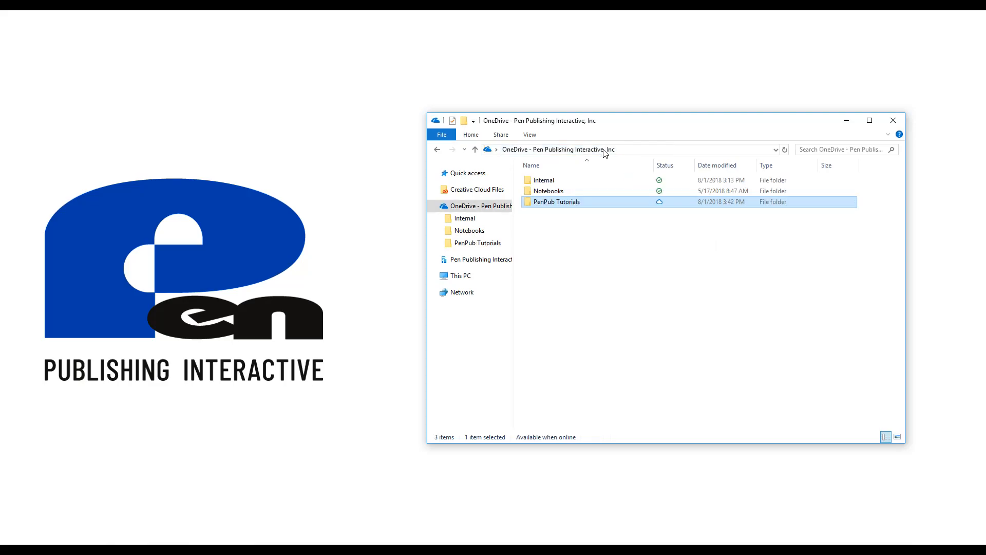
{"action": "double_click", "coordinate": [556, 202]}
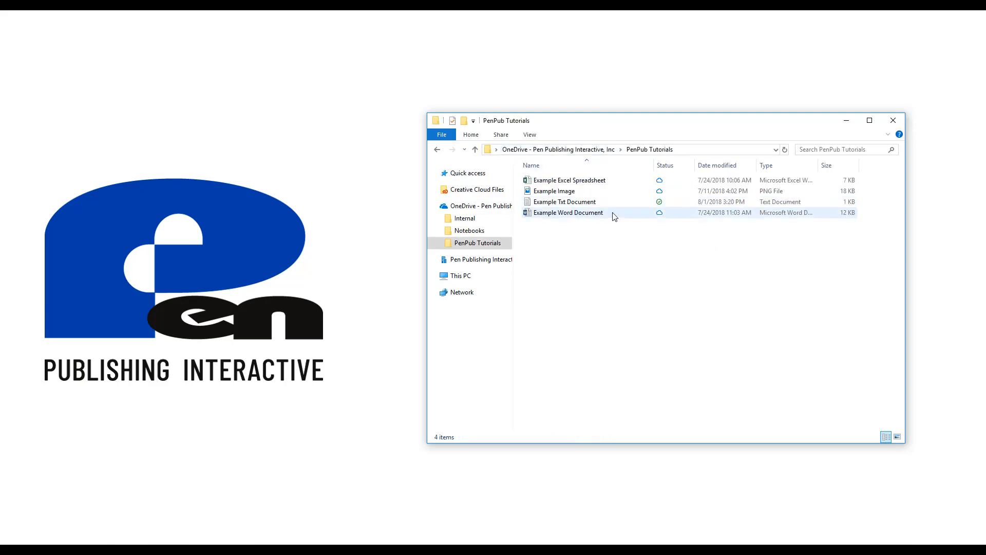
{"action": "right_click", "coordinate": [609, 241]}
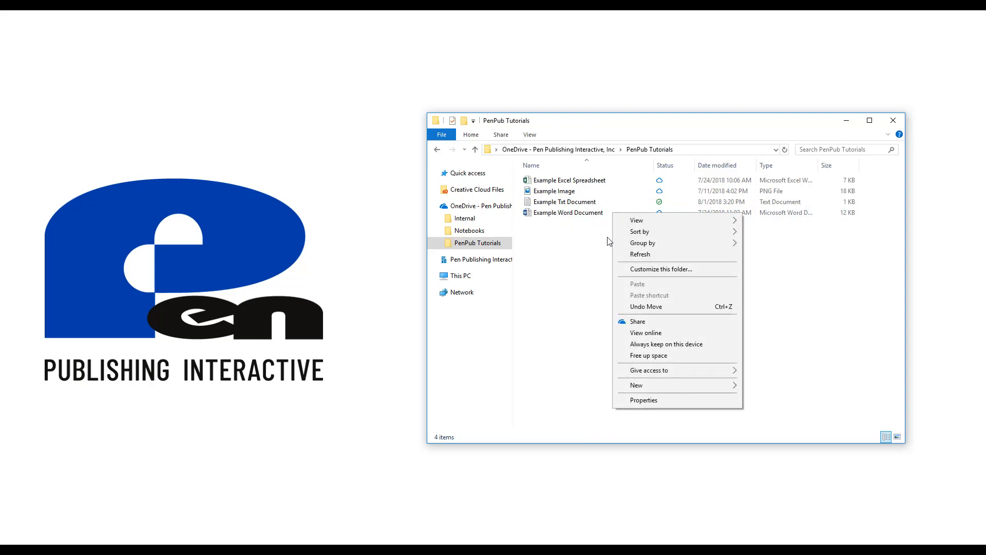
{"action": "right_click", "coordinate": [566, 212]}
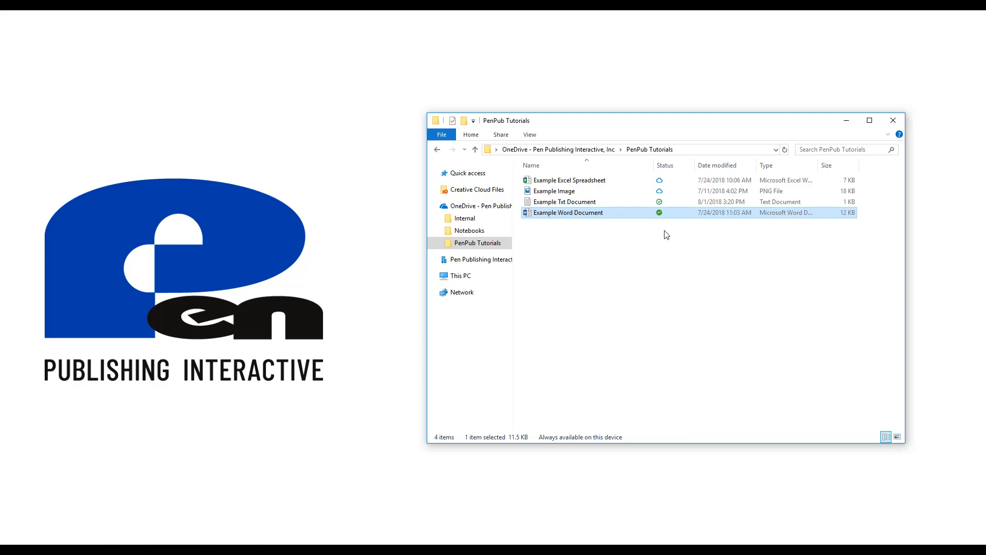
{"action": "mouse_move", "coordinate": [665, 218]}
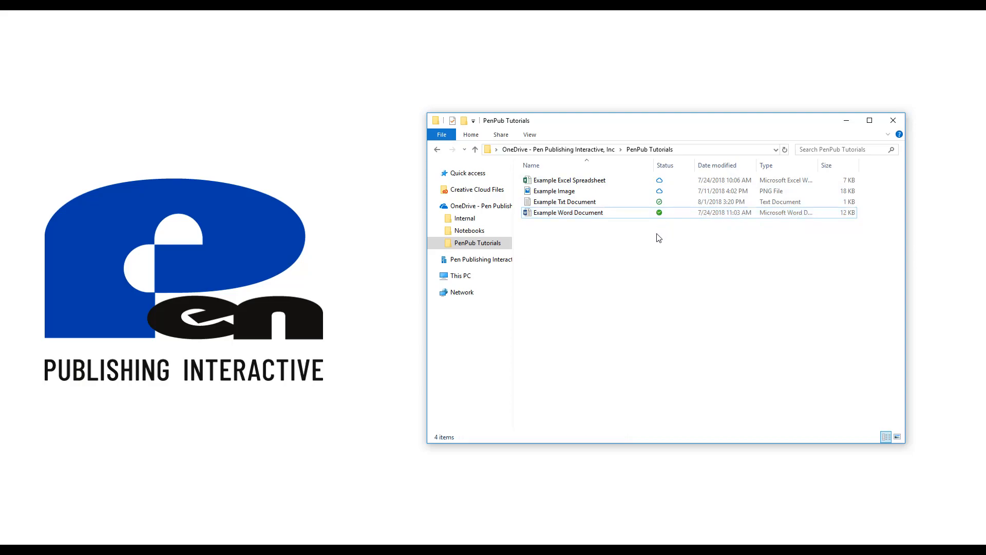
{"action": "mouse_move", "coordinate": [656, 238]}
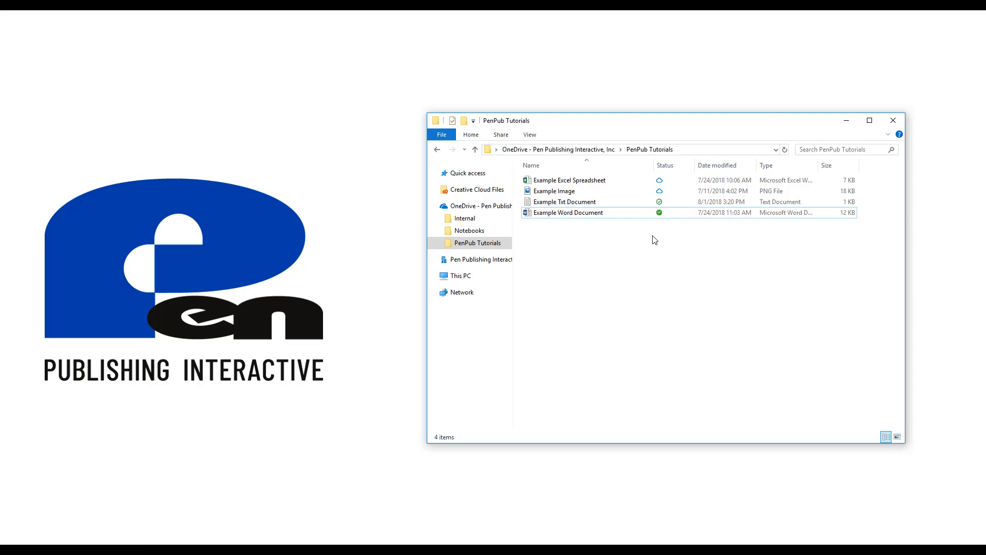
{"action": "mouse_move", "coordinate": [663, 243]}
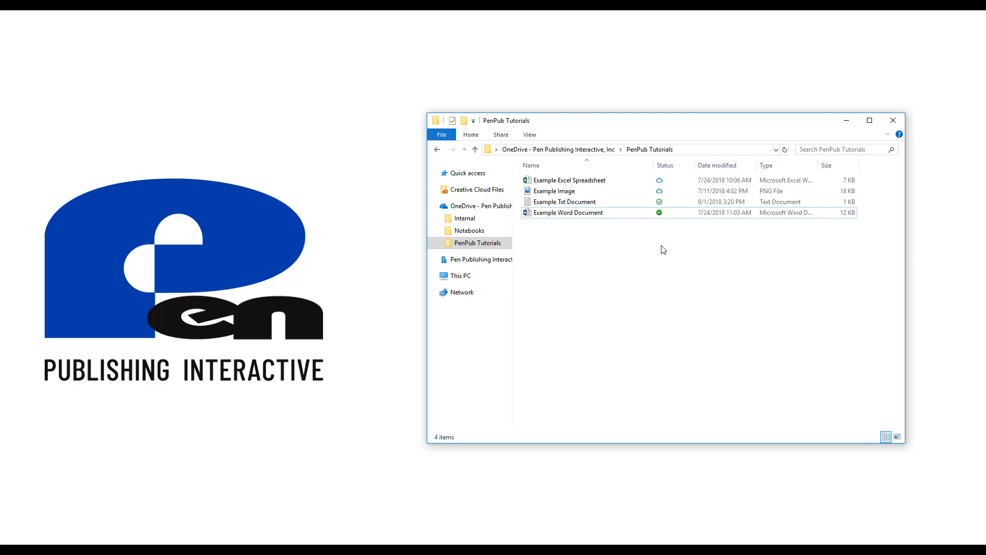
{"action": "mouse_move", "coordinate": [667, 254]}
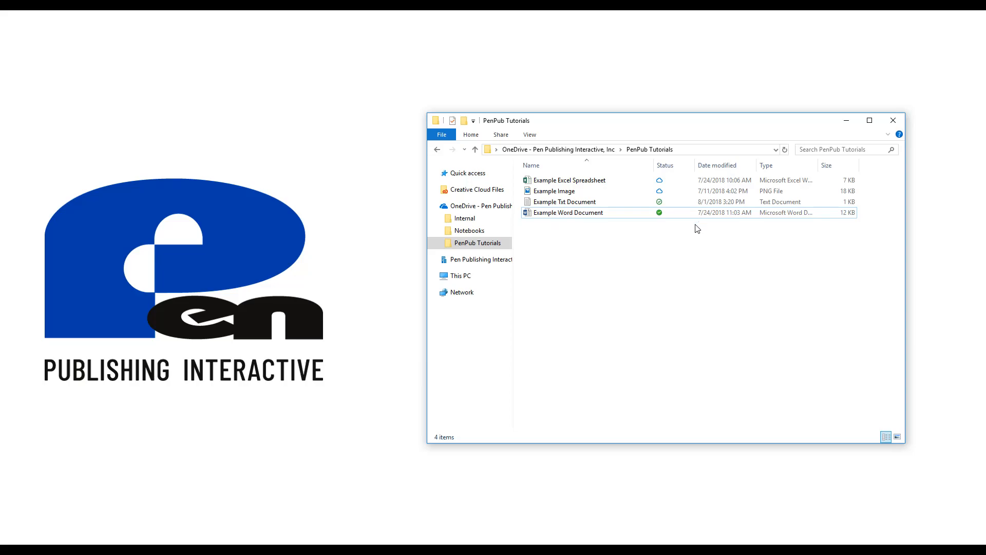
{"action": "mouse_move", "coordinate": [712, 255]}
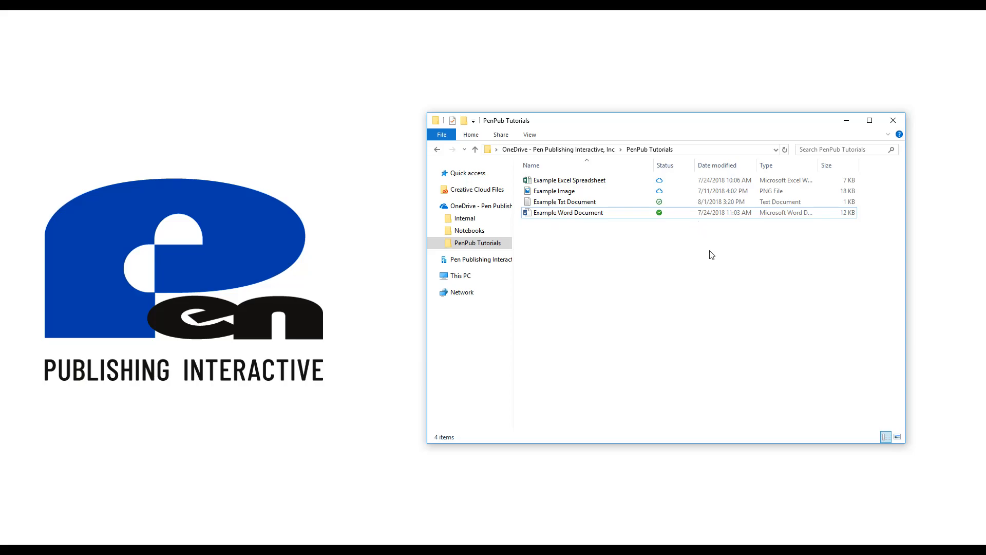